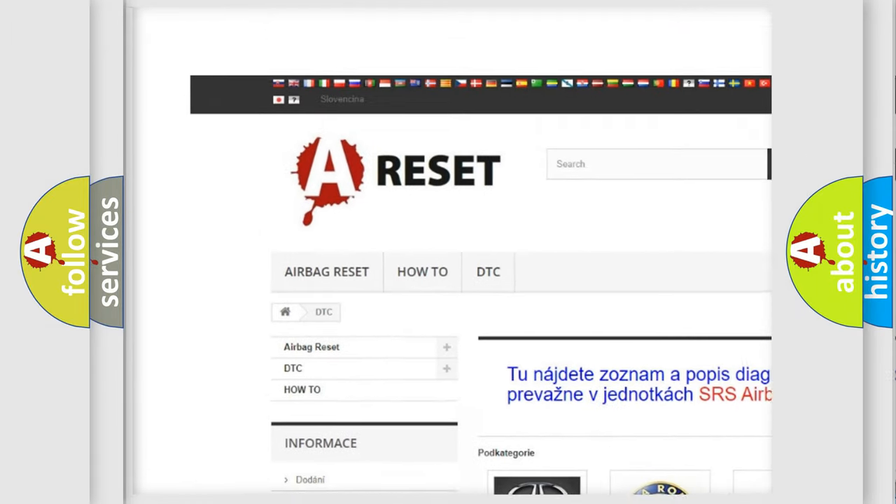
pyautogui.scroll(-3)
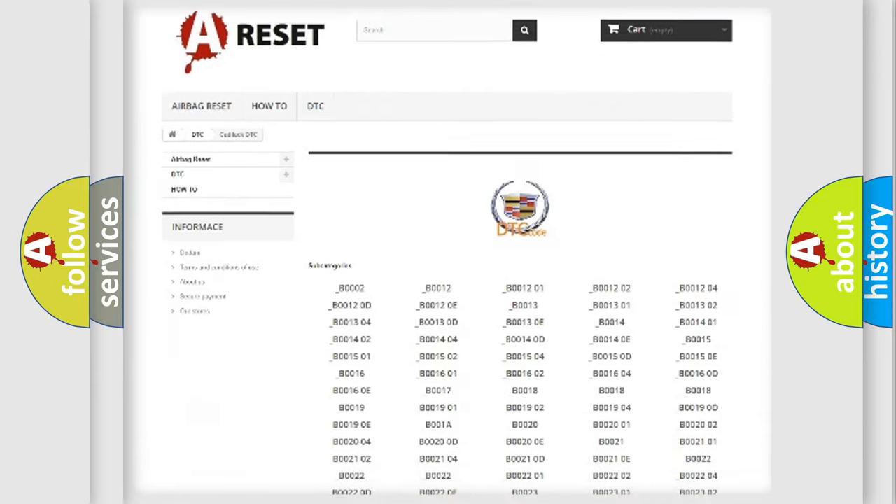
pyautogui.scroll(-3)
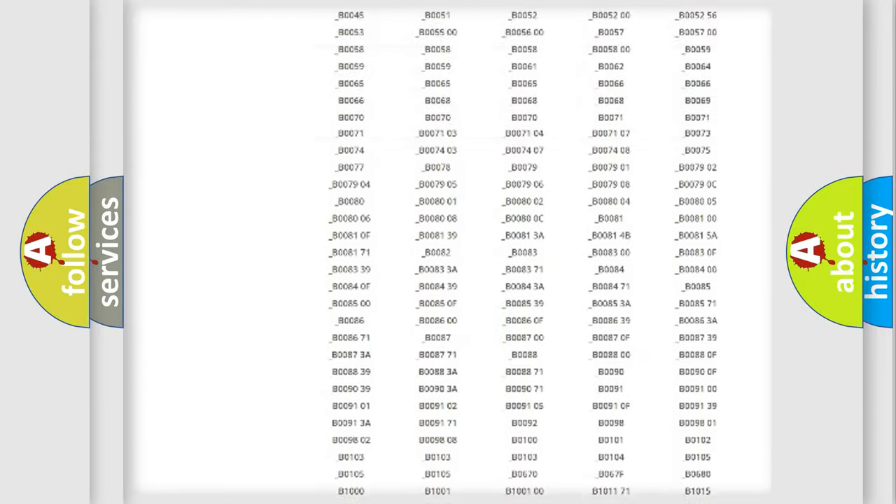